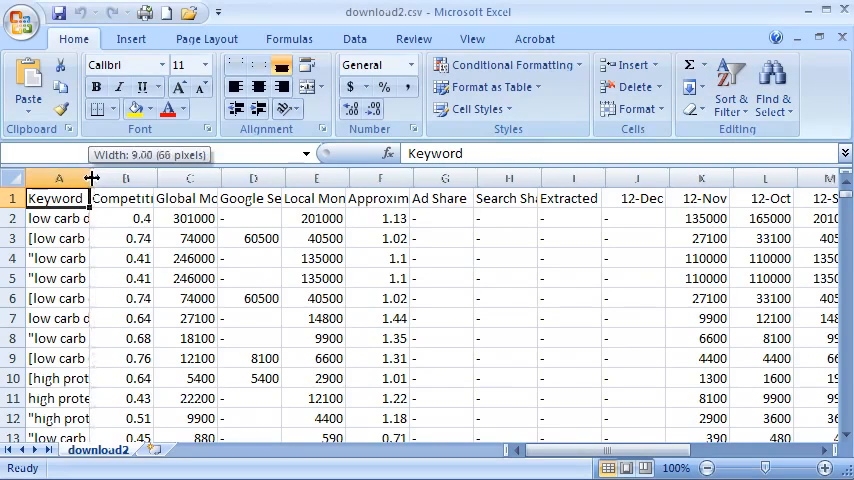
Widen column A in download2.csv so the keyword phrases read fully.
{"action": "left_click_drag", "start_coordinate": [92, 178], "coordinate": [116, 178]}
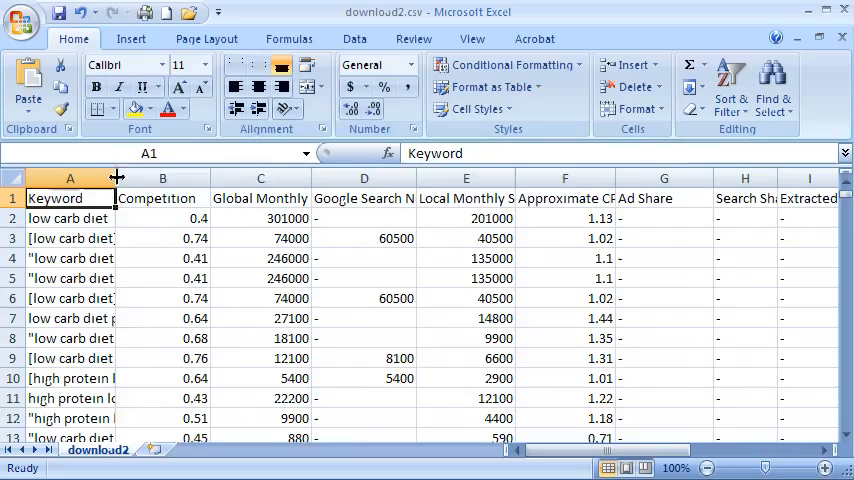
{"action": "left_click_drag", "start_coordinate": [118, 178], "coordinate": [168, 178]}
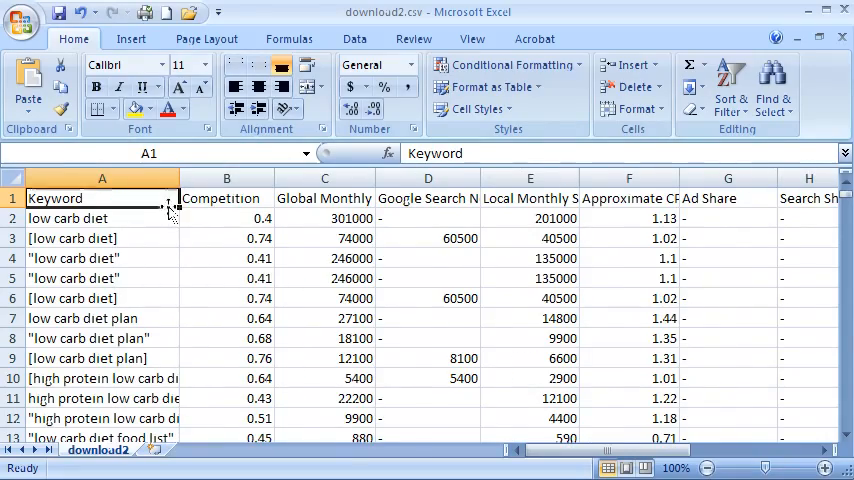
{"action": "scroll", "scroll_direction": "down", "scroll_amount": 3}
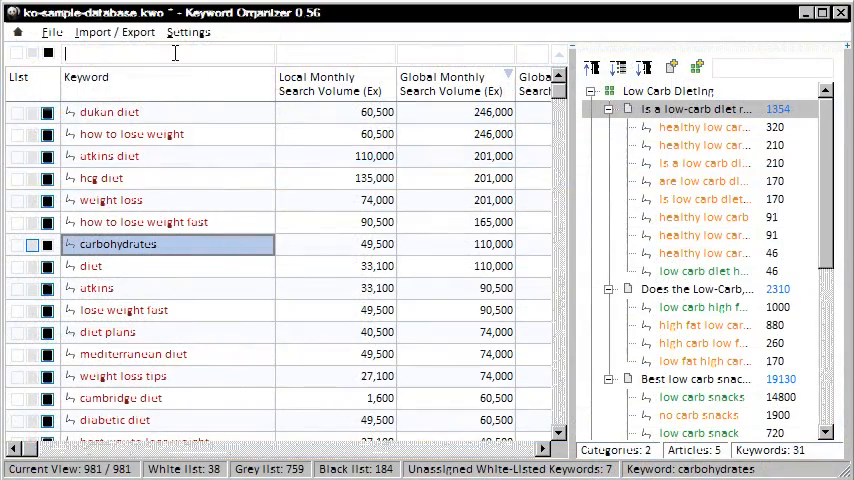
Filter keywords by 'curb', collapse the Low-Carb article branch and select the low carb snacks article.
{"action": "type", "text": "curb"}
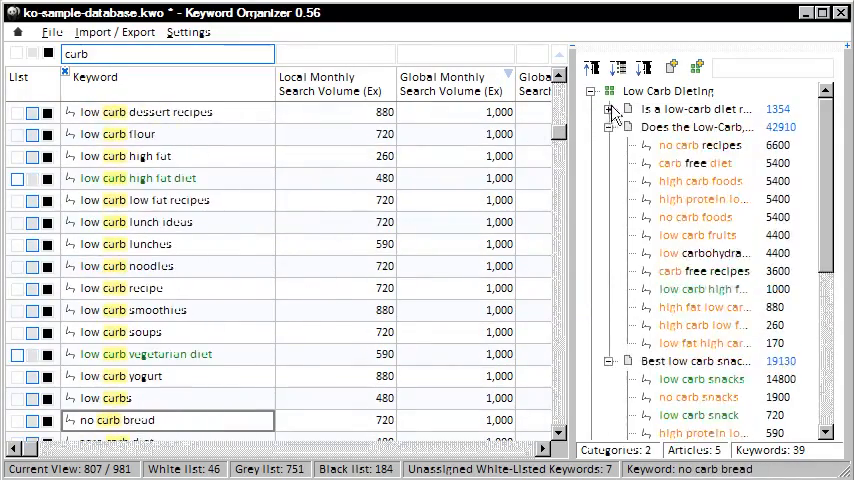
{"action": "left_click", "coordinate": [612, 144]}
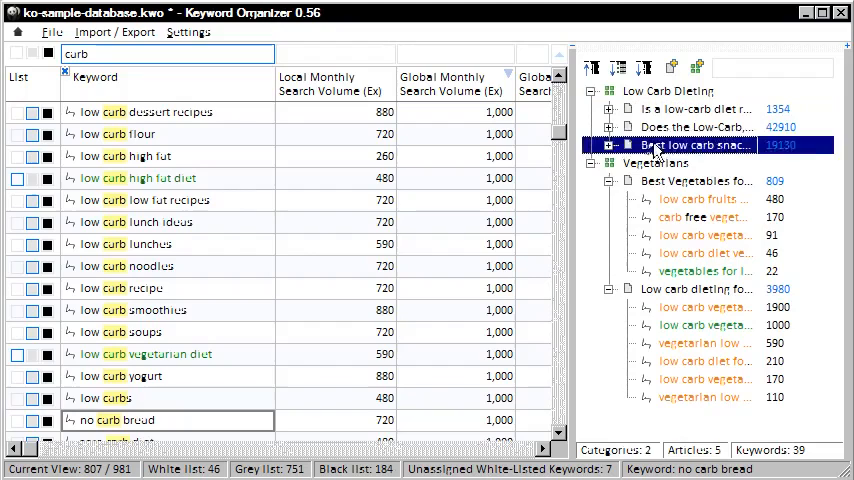
{"action": "left_click", "coordinate": [608, 144]}
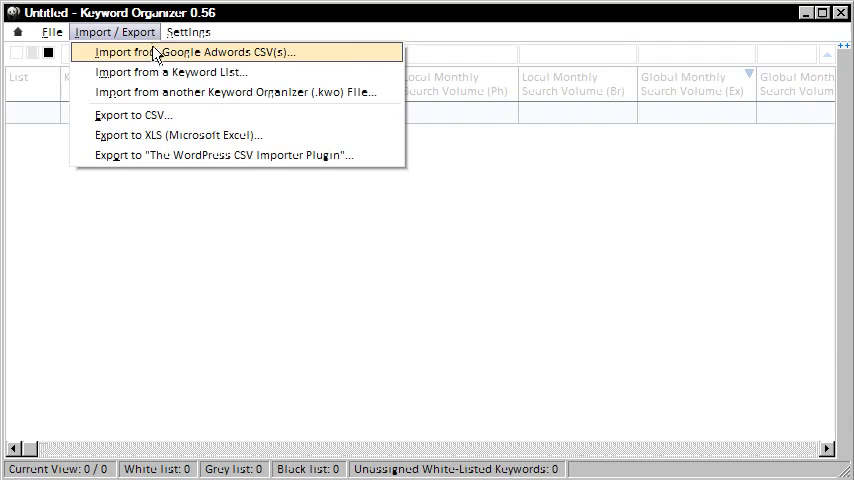
Dismiss the Google Adwords CSV import and load the sample project with its 981 keywords.
{"action": "left_click", "coordinate": [200, 52]}
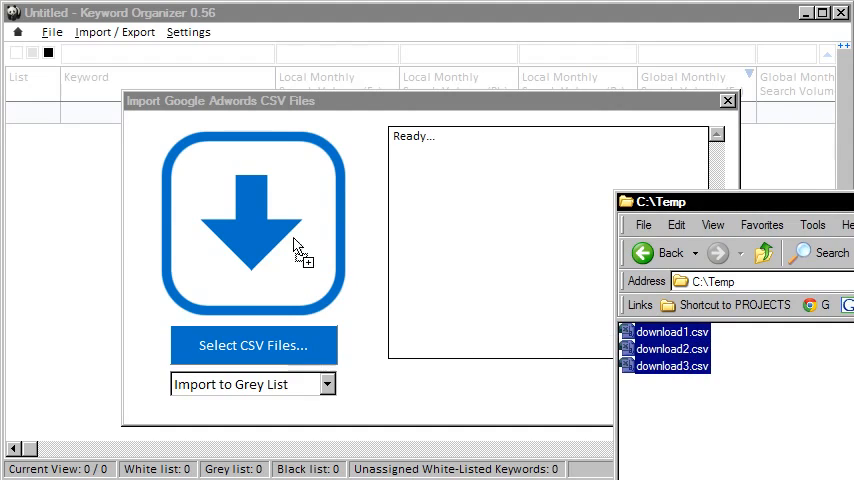
{"action": "left_click", "coordinate": [252, 344]}
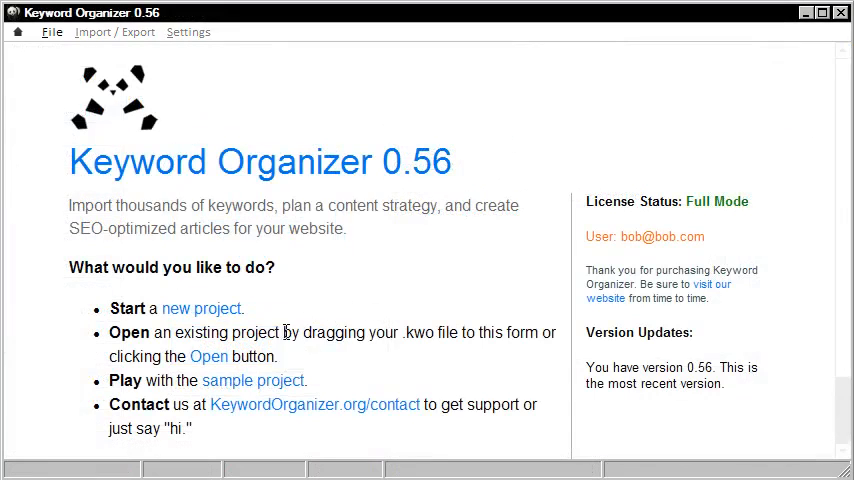
{"action": "left_click", "coordinate": [252, 380]}
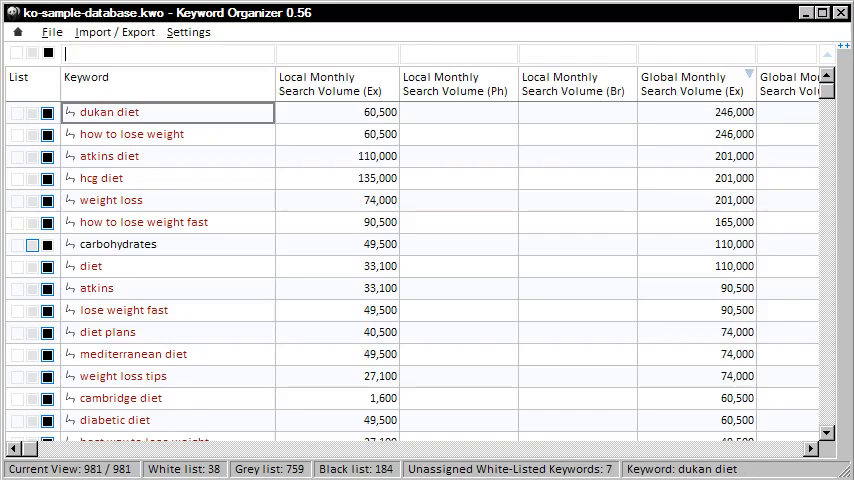
Filter the keyword list to 'high carb AND diet' with volume >=100, leaving 5 of 981.
{"action": "type", "text": "high carb"}
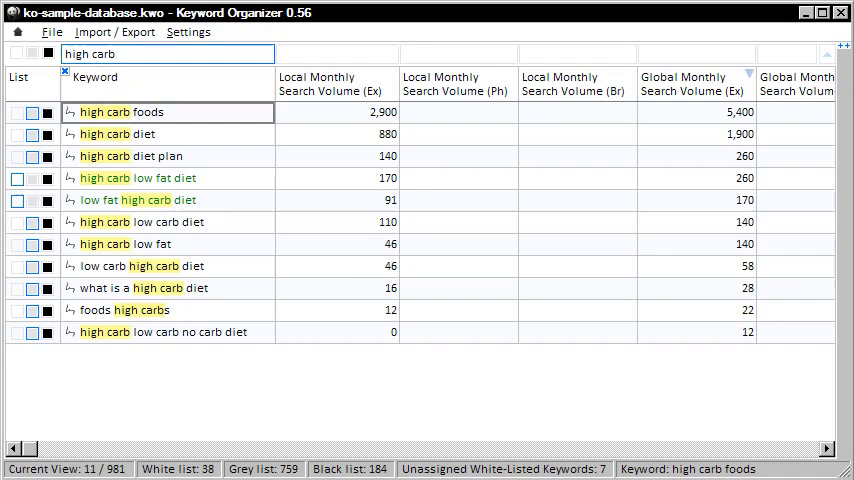
{"action": "type", "text": "AN"}
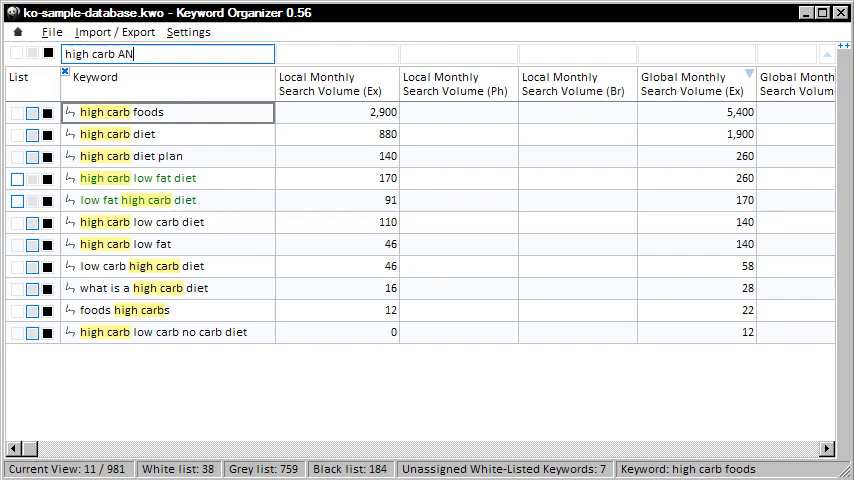
{"action": "type", "text": "D diet"}
{"action": "left_click", "coordinate": [696, 54]}
{"action": "type", "text": ">=100"}
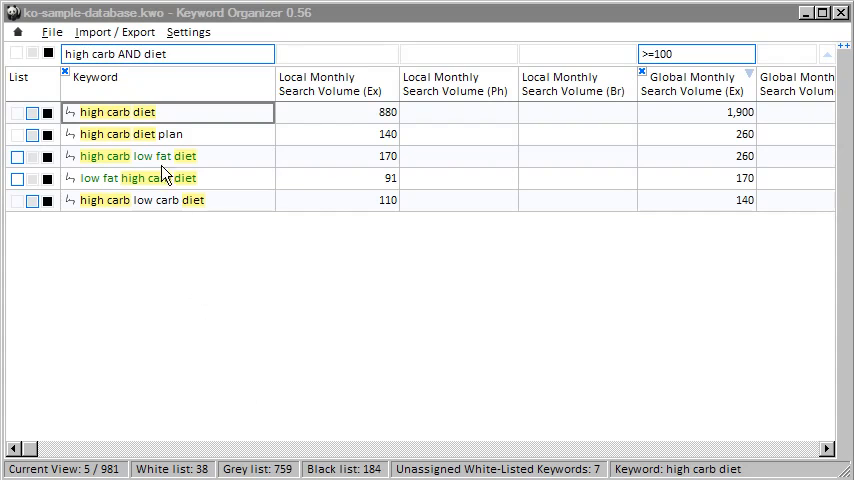
Export the filtered view to XLS as ko-sample-database.xls on Local Disk (C:).
{"action": "left_click", "coordinate": [114, 32]}
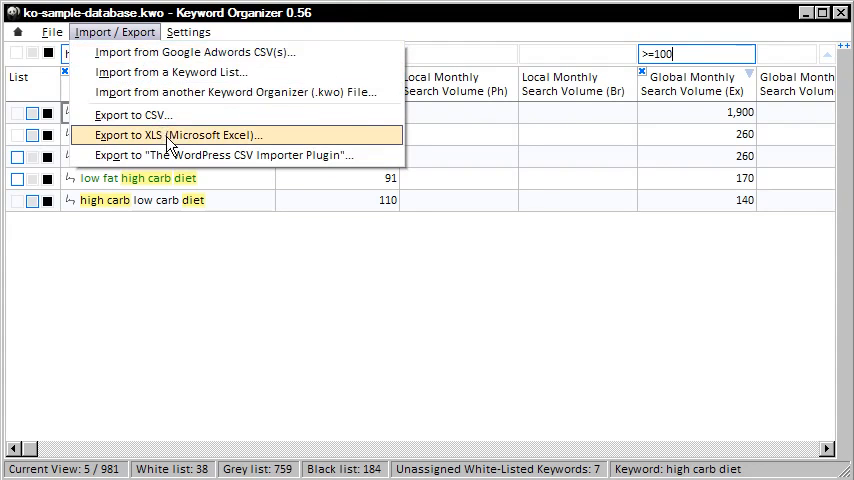
{"action": "left_click", "coordinate": [172, 134]}
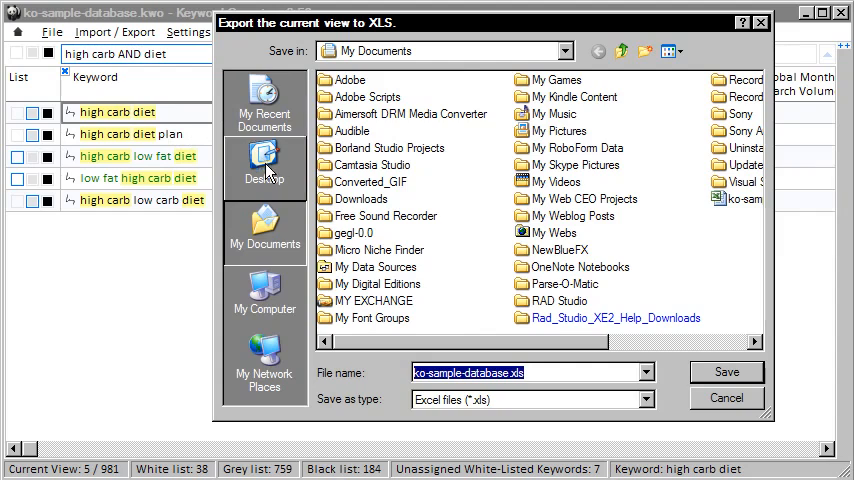
{"action": "left_click", "coordinate": [264, 290]}
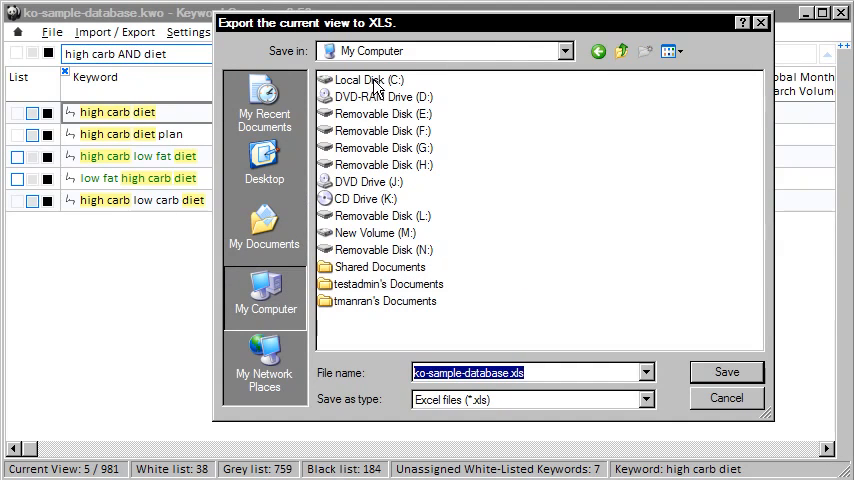
{"action": "double_click", "coordinate": [368, 80]}
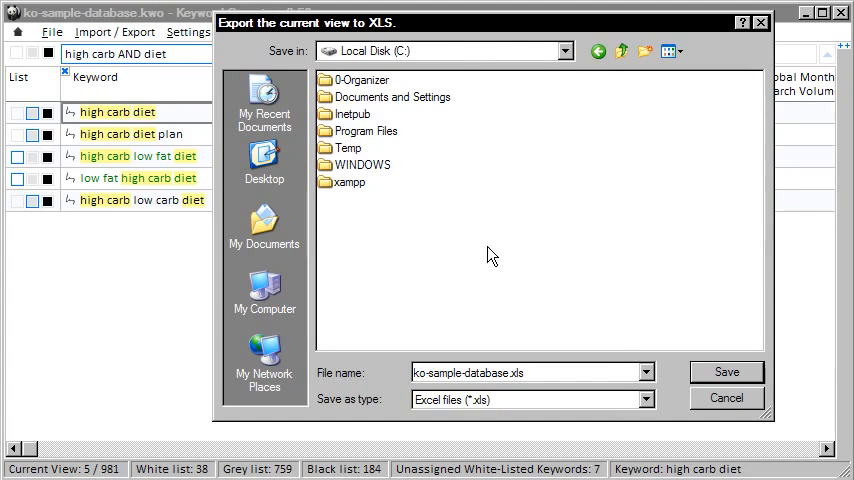
{"action": "left_click", "coordinate": [726, 398]}
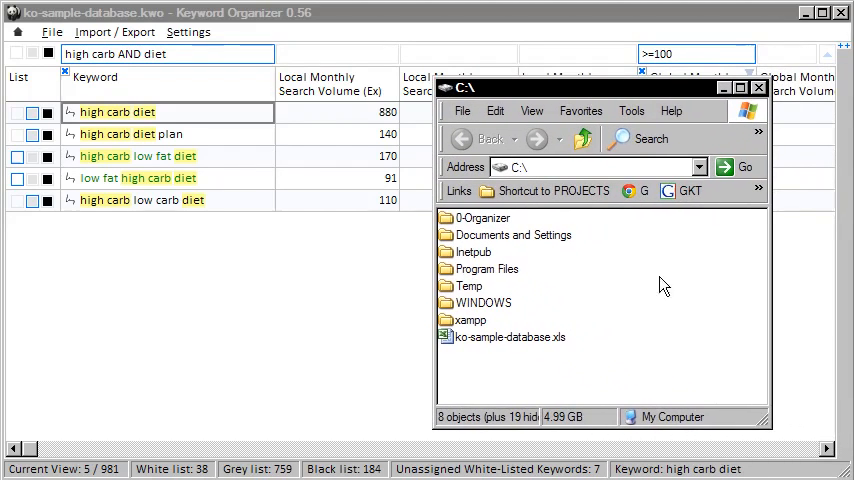
Launch ko-sample-database.xls in Excel and show its Keywords sheet with the five keywords.
{"action": "double_click", "coordinate": [510, 336]}
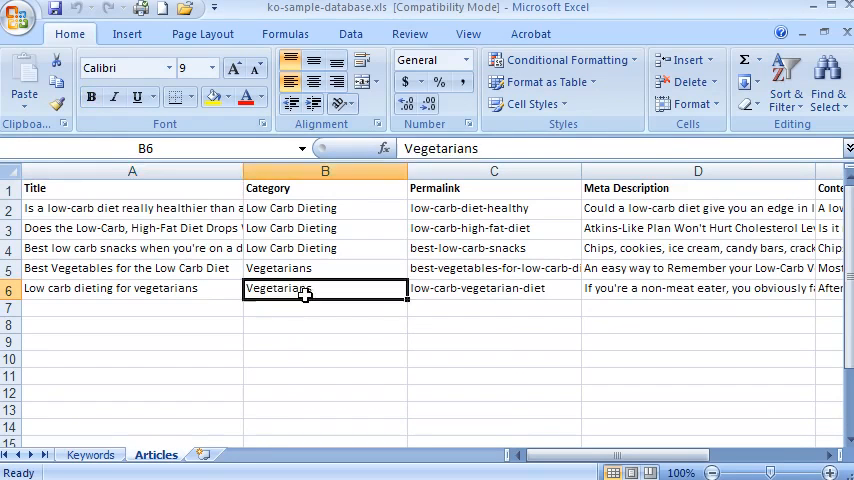
{"action": "left_click", "coordinate": [90, 454]}
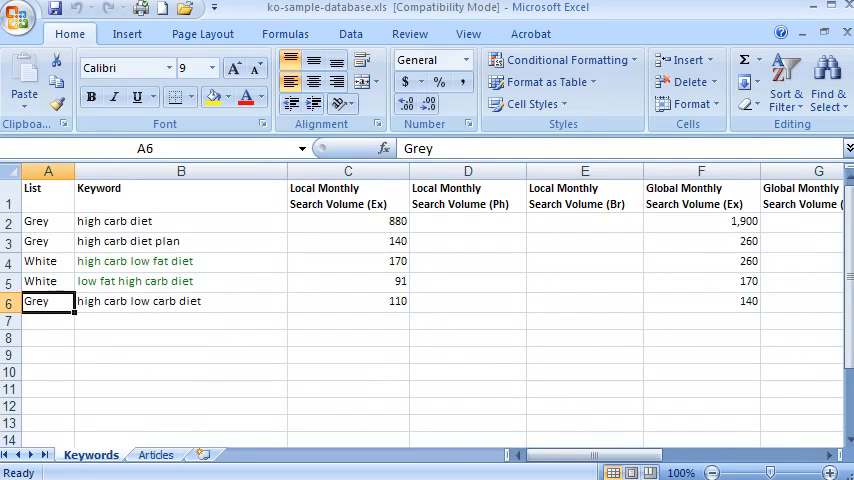